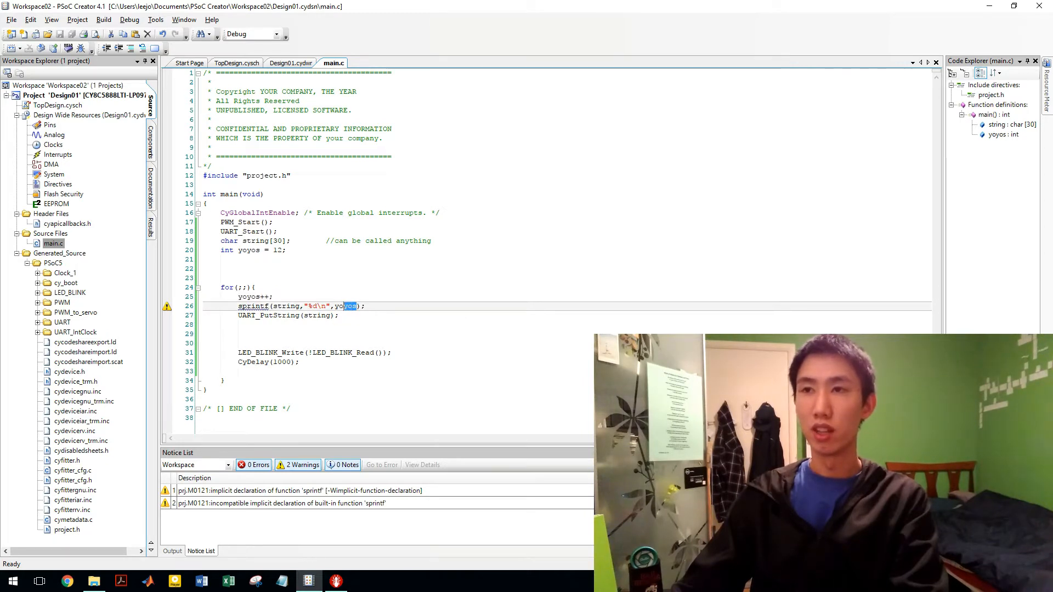
- Make yoyos a float and change its increment from ++ to += 0.1
double_click(289, 306)
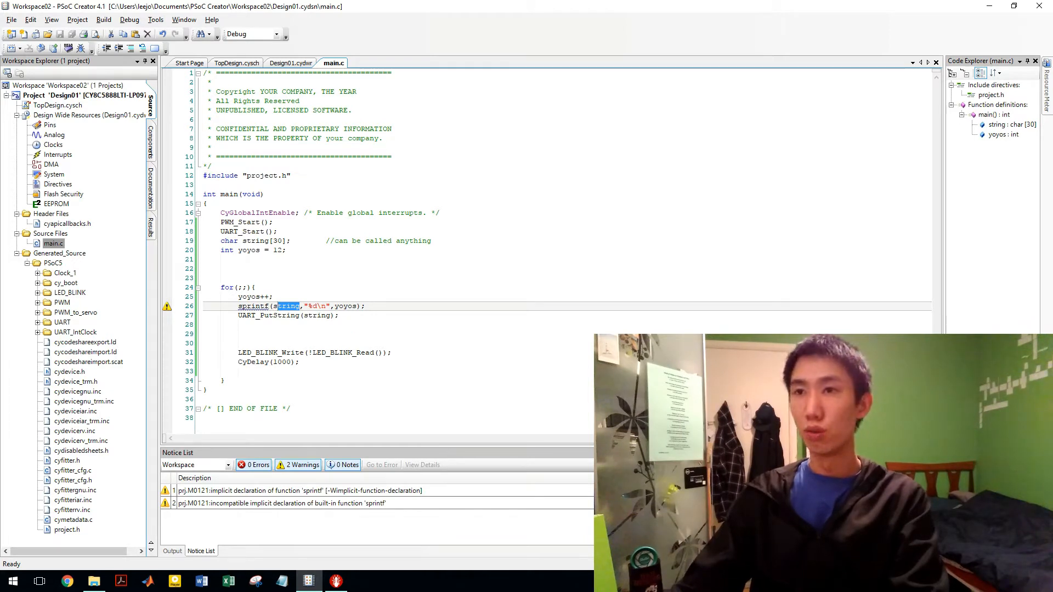
left_click(231, 250)
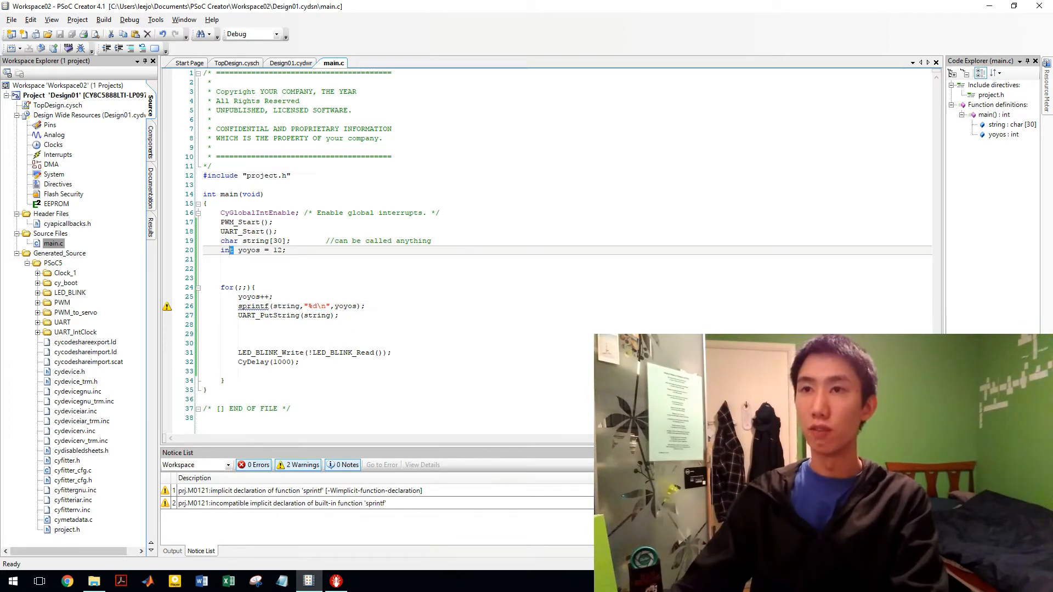
type("floa")
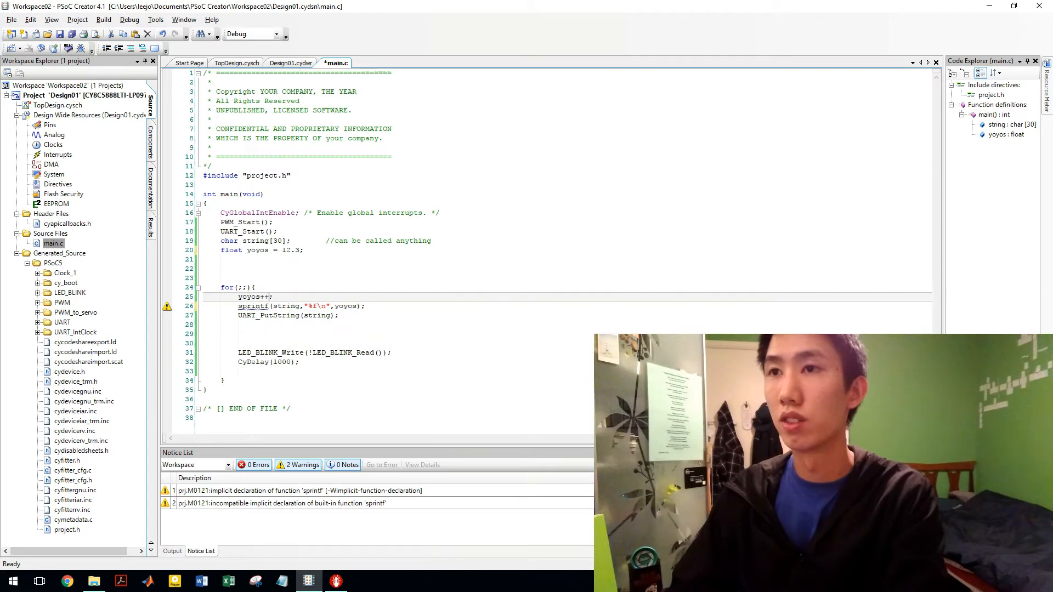
key("Backspace")
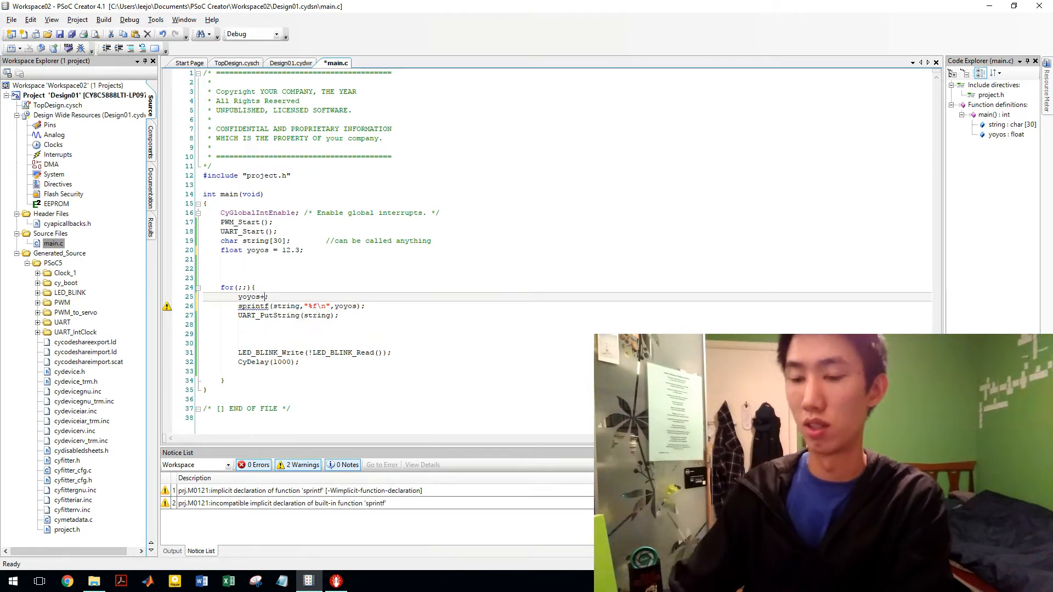
type("=0.1")
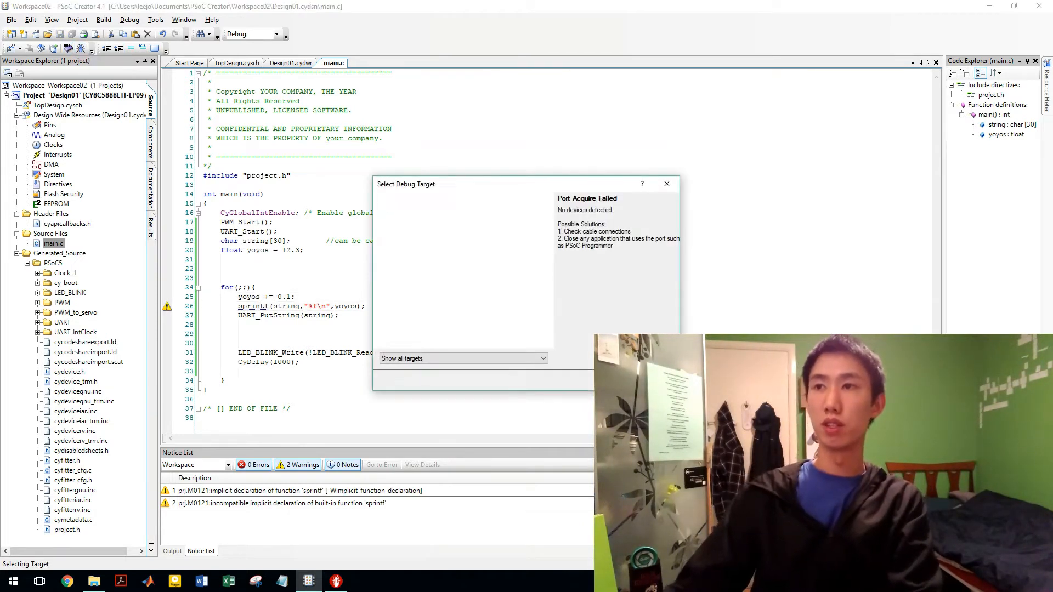
- Dismiss the no-devices-detected Select Debug Target window
left_click(665, 183)
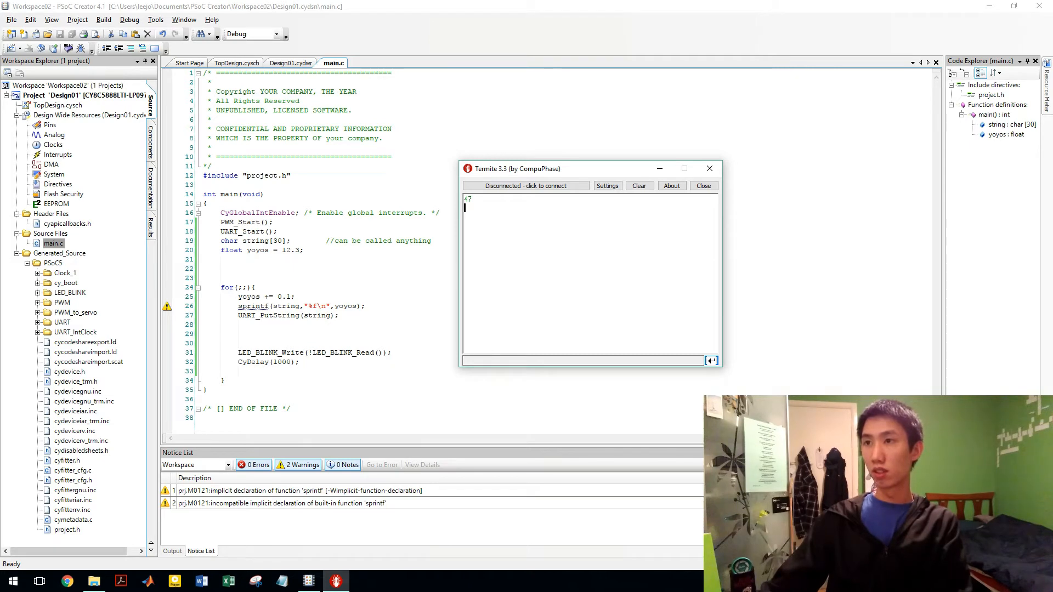
- Append ' hello world' after %f\n in the sprintf format string
left_click(526, 185)
type(" hello w")
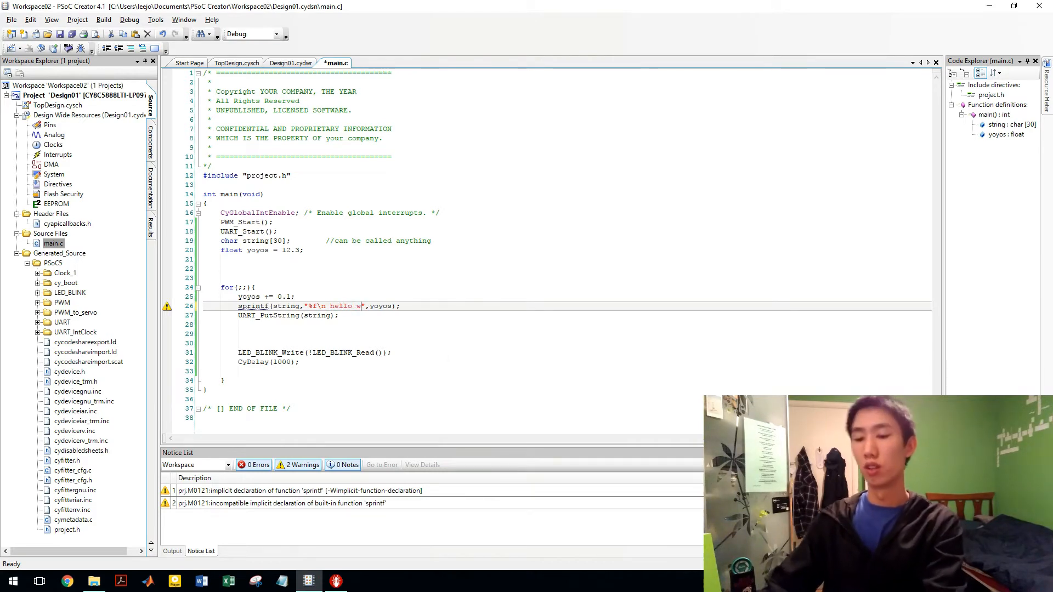
type("orld")
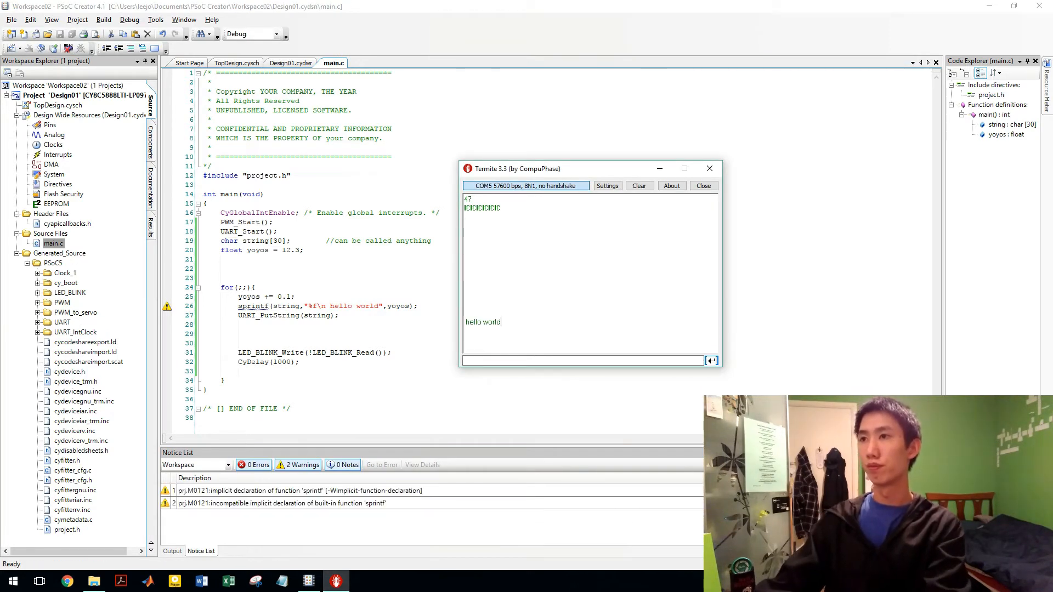
- Clear Termite's received output, disconnect the terminal, and put its window away
left_click(638, 185)
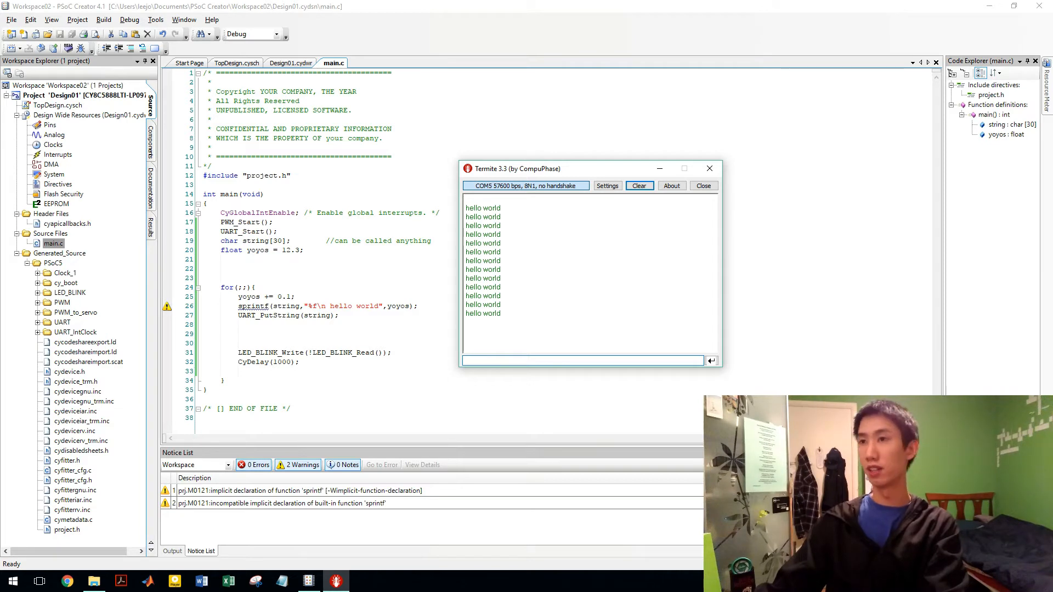
left_click(636, 186)
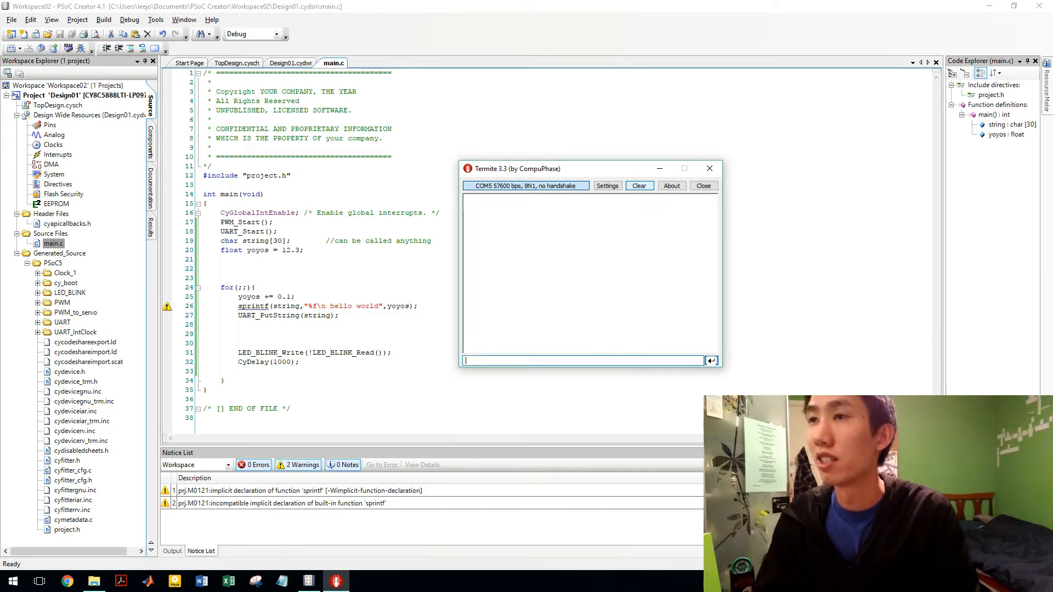
left_click(526, 186)
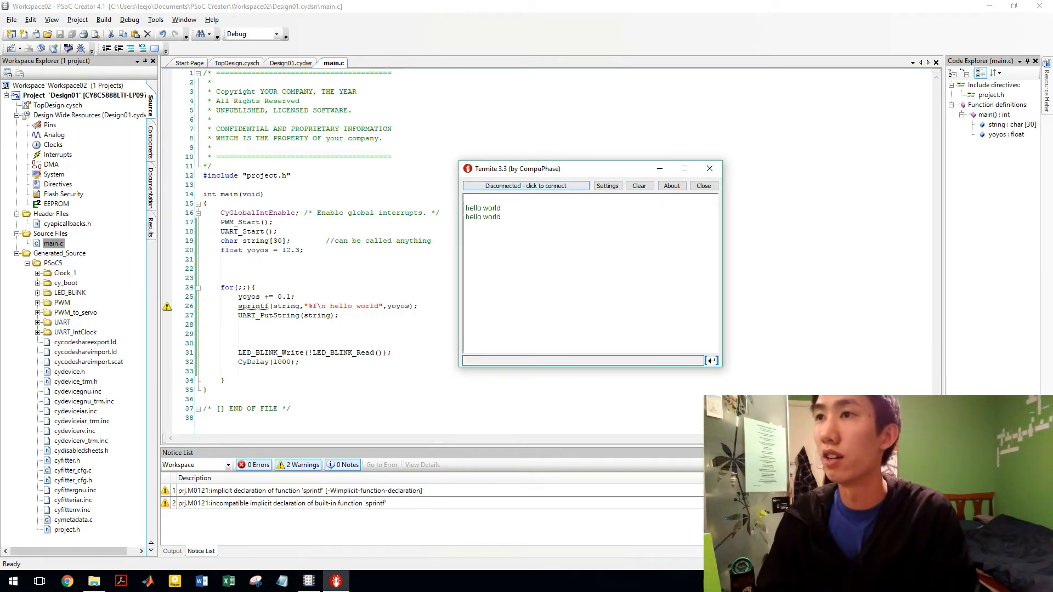
left_click(703, 186)
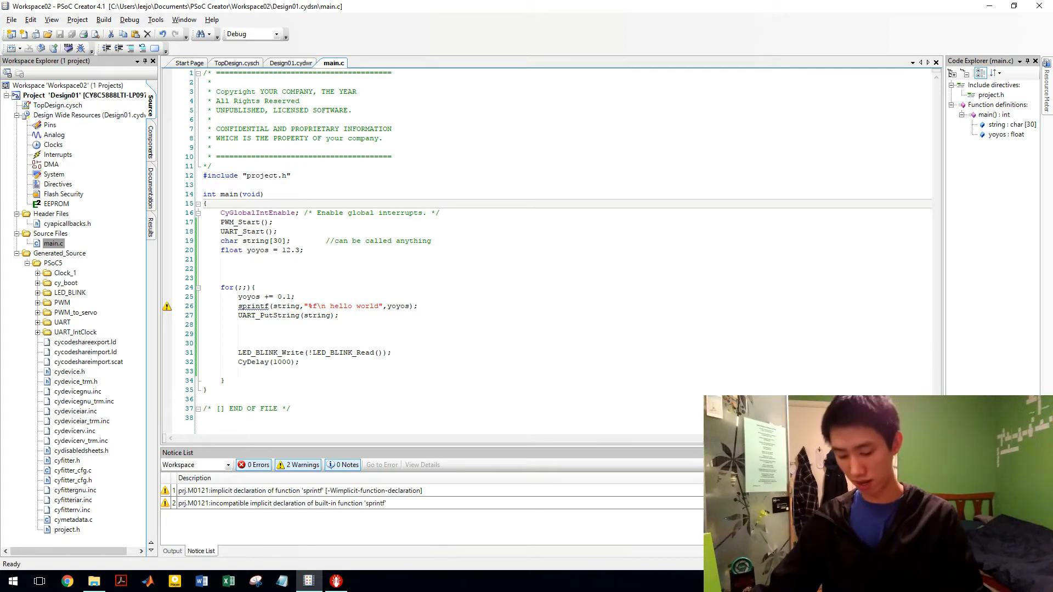
- Open Build Settings for the Design01 project
left_click(59, 105)
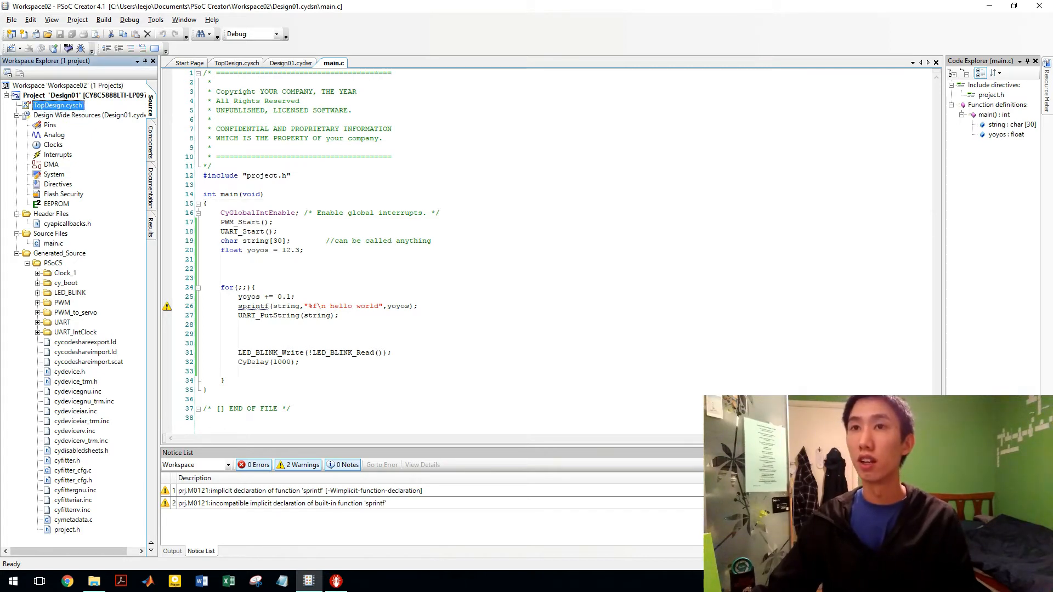
right_click(61, 95)
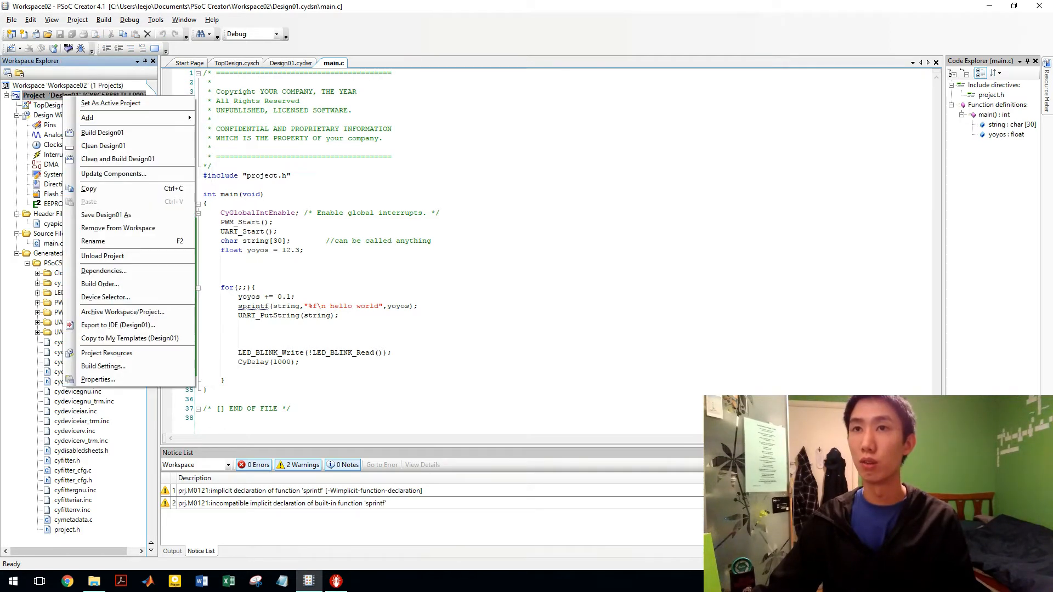
left_click(102, 365)
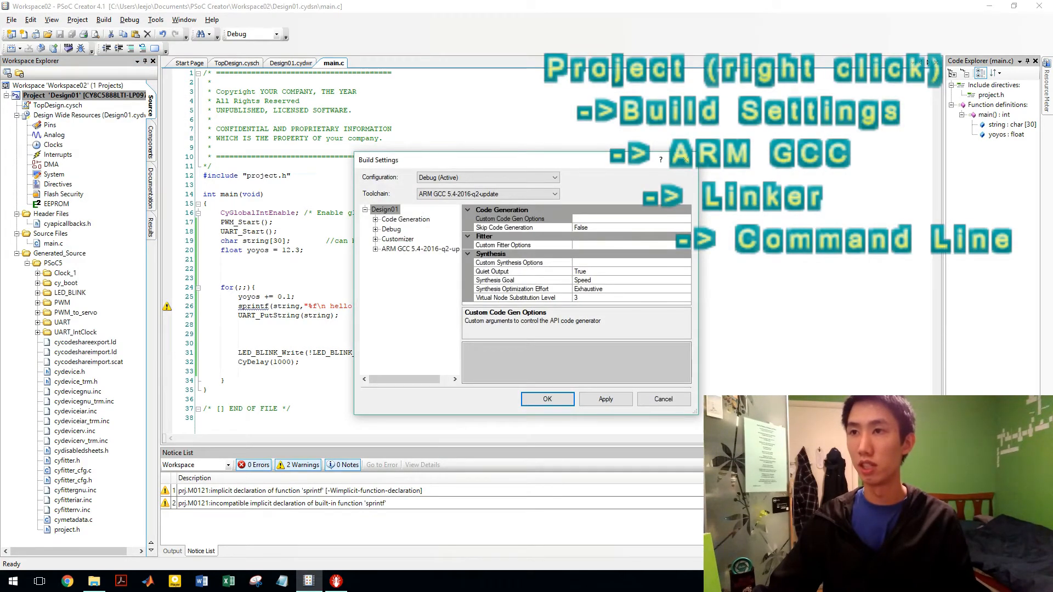
- Add -u_printf_float to the ARM GCC linker custom flags, then apply and close
left_click(374, 249)
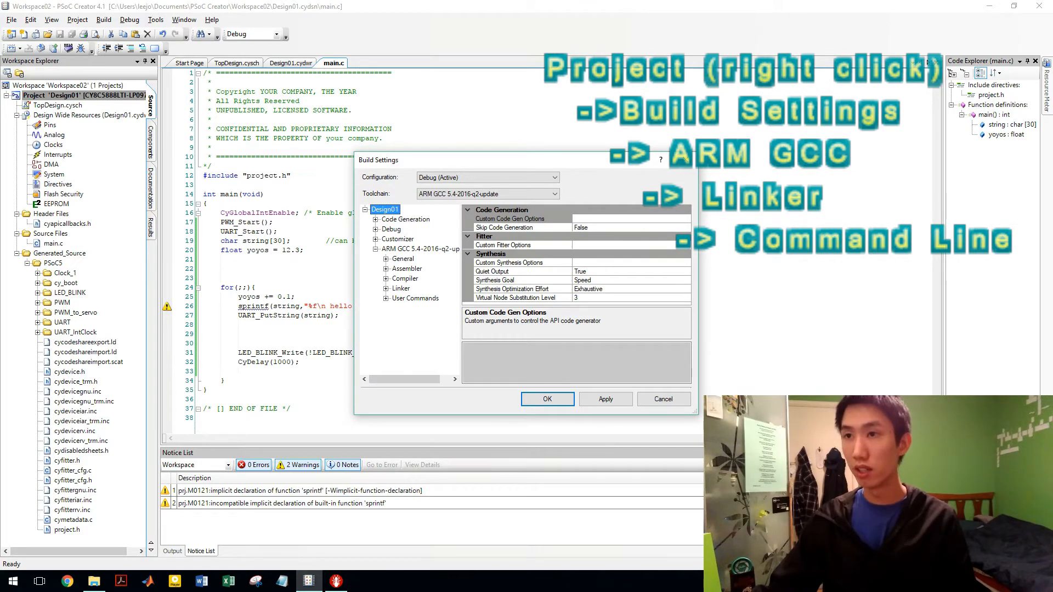
left_click(424, 318)
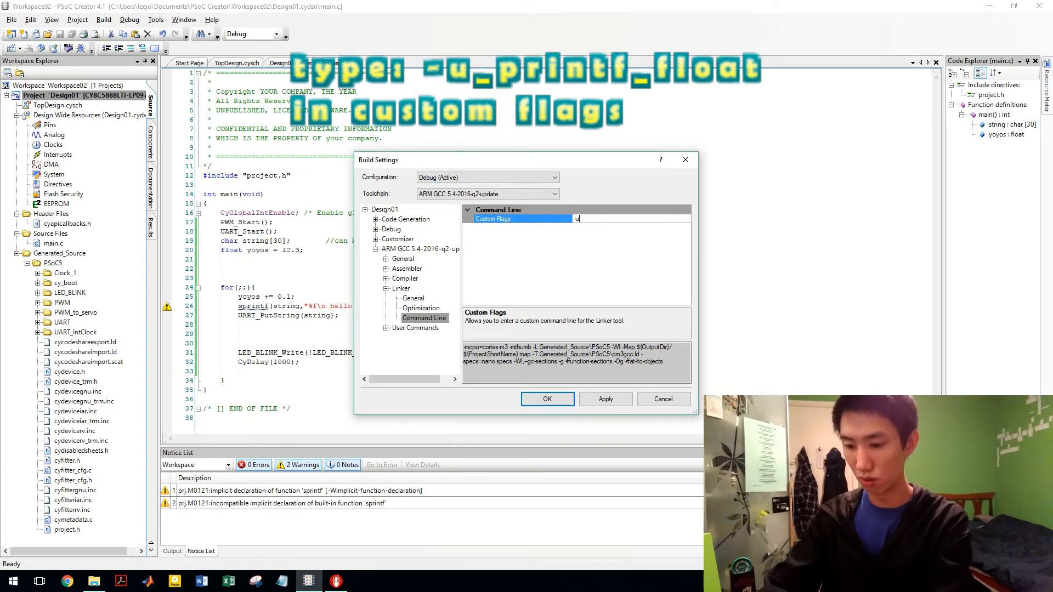
type("-u_printf")
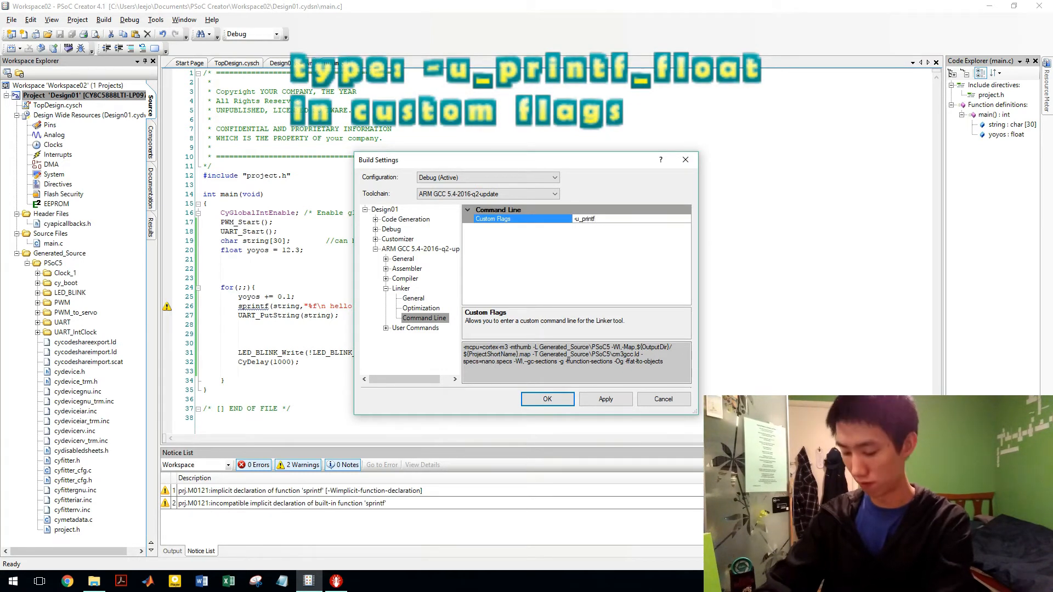
type("_float")
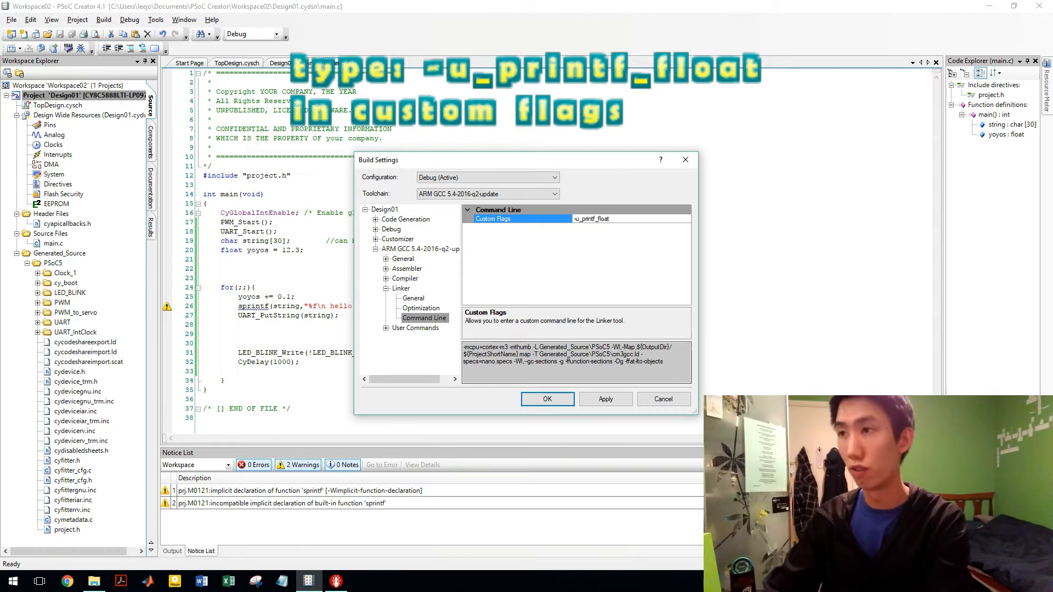
left_click(603, 398)
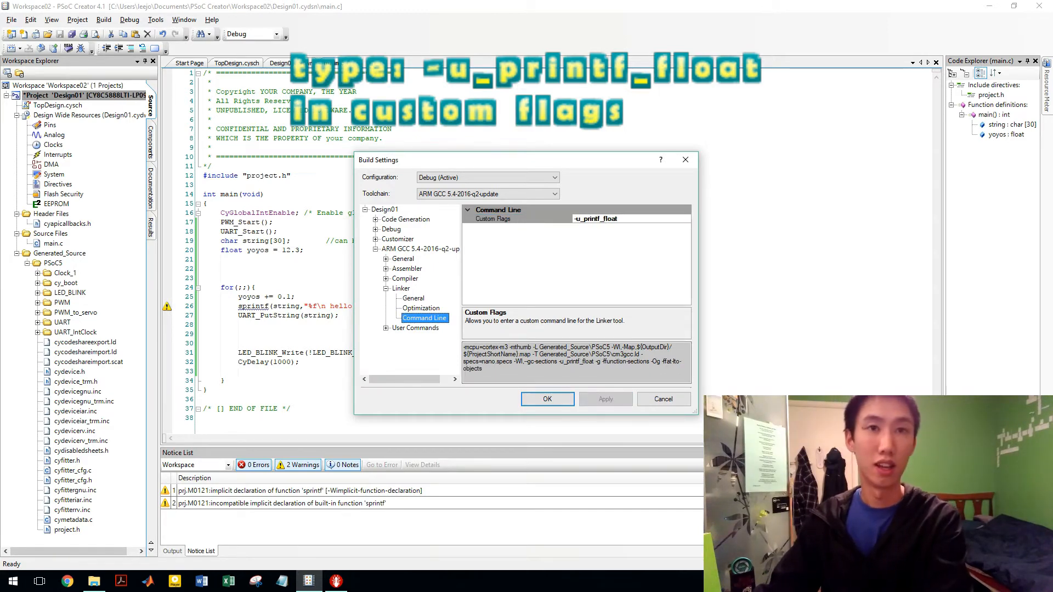
left_click(546, 399)
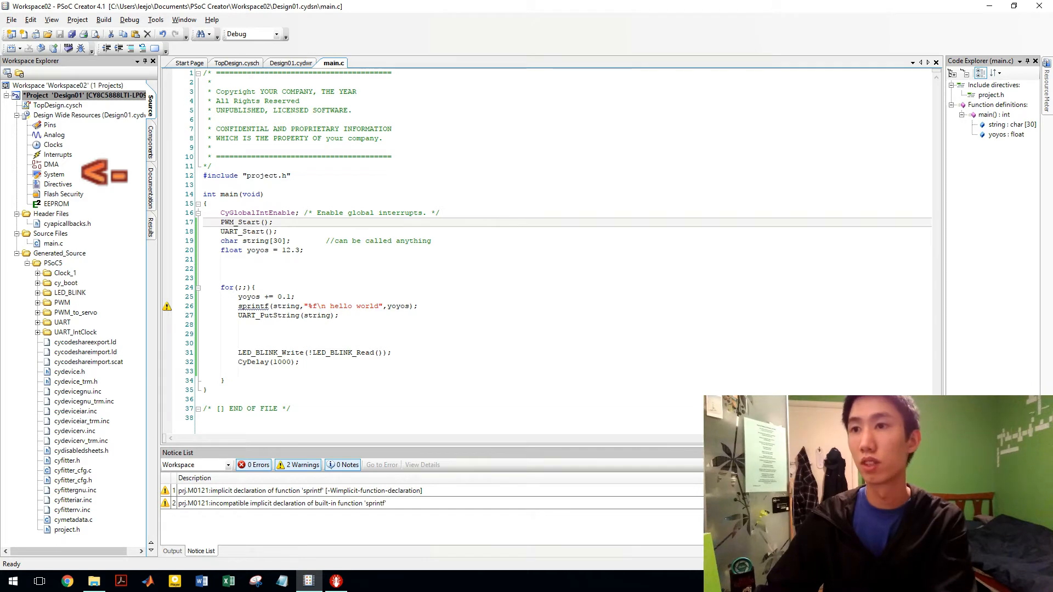
- Open Design01.cydwr and show its System settings page
left_click(294, 63)
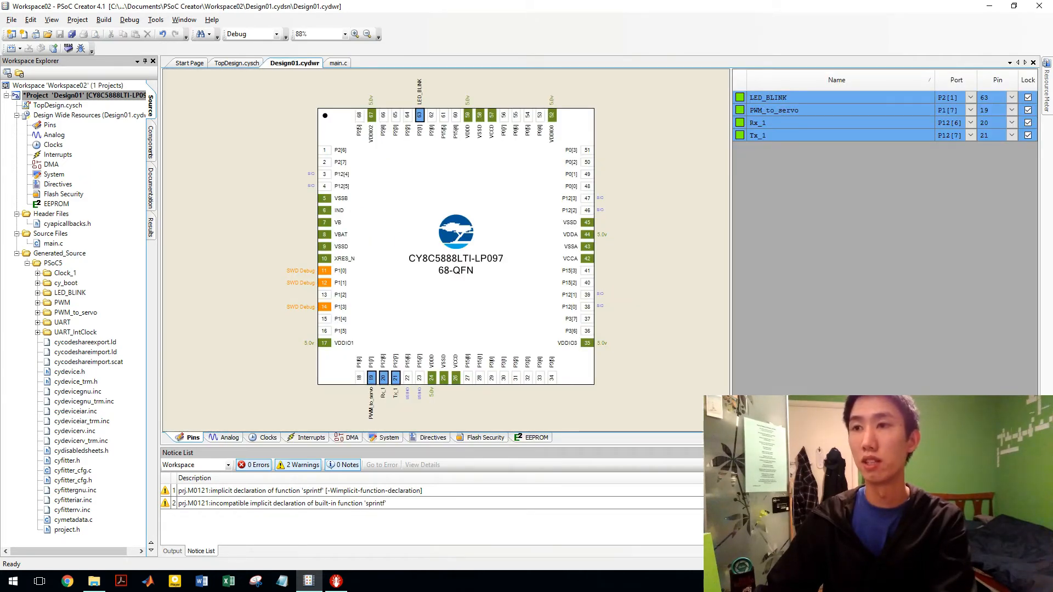
left_click(54, 173)
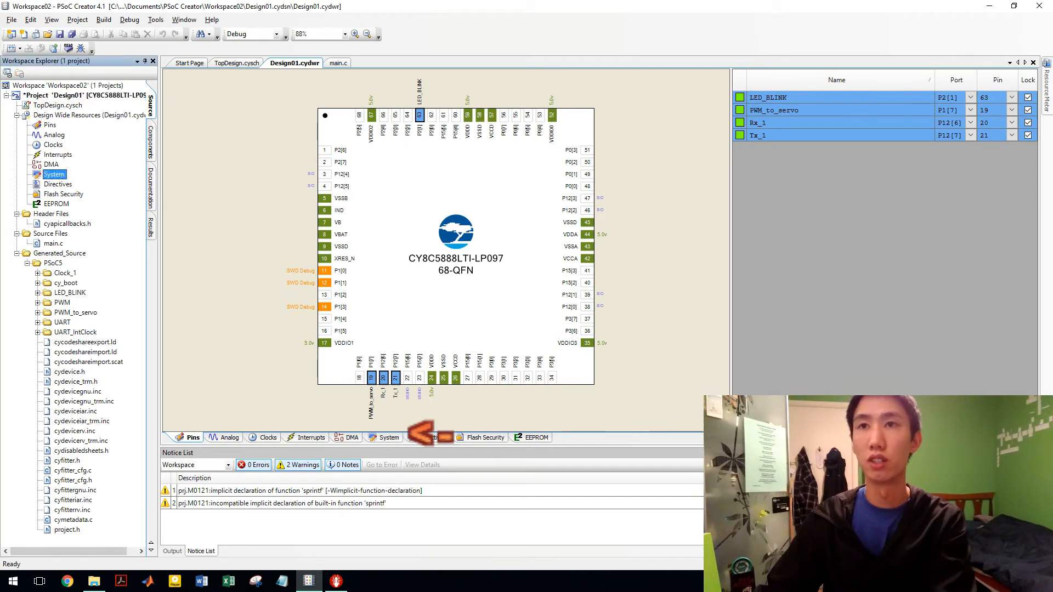
left_click(385, 437)
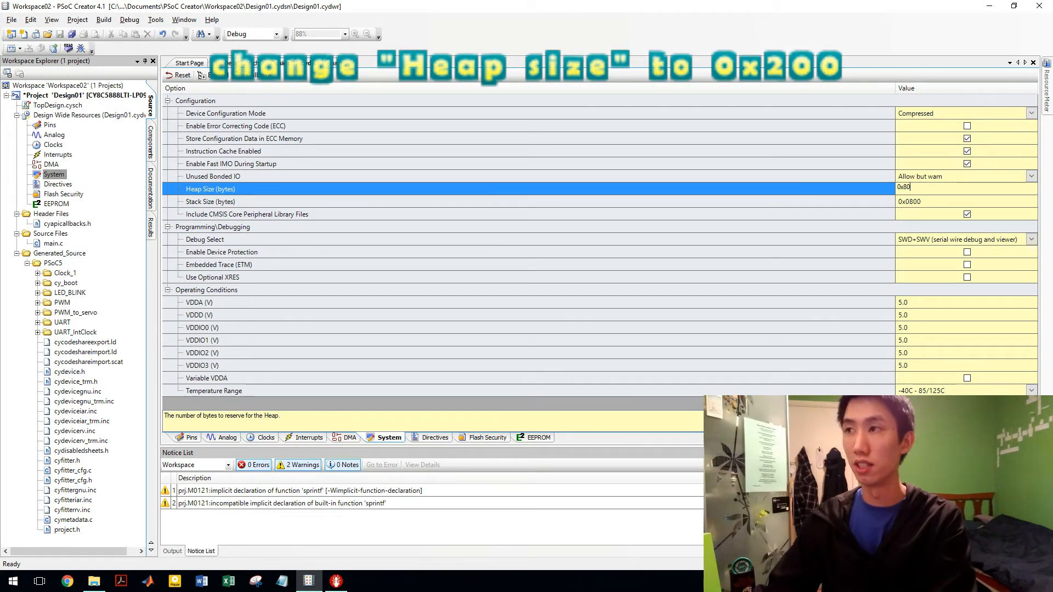
- Enter 0x200 as the heap size in bytes
type("0x200")
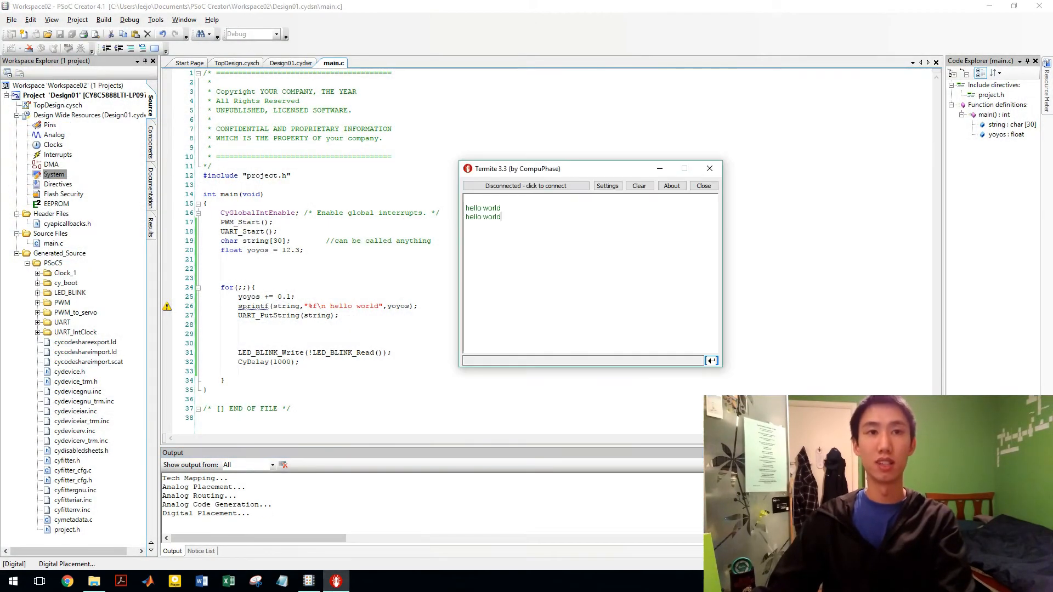
- Try connecting Termite while the device is being programmed
left_click(638, 186)
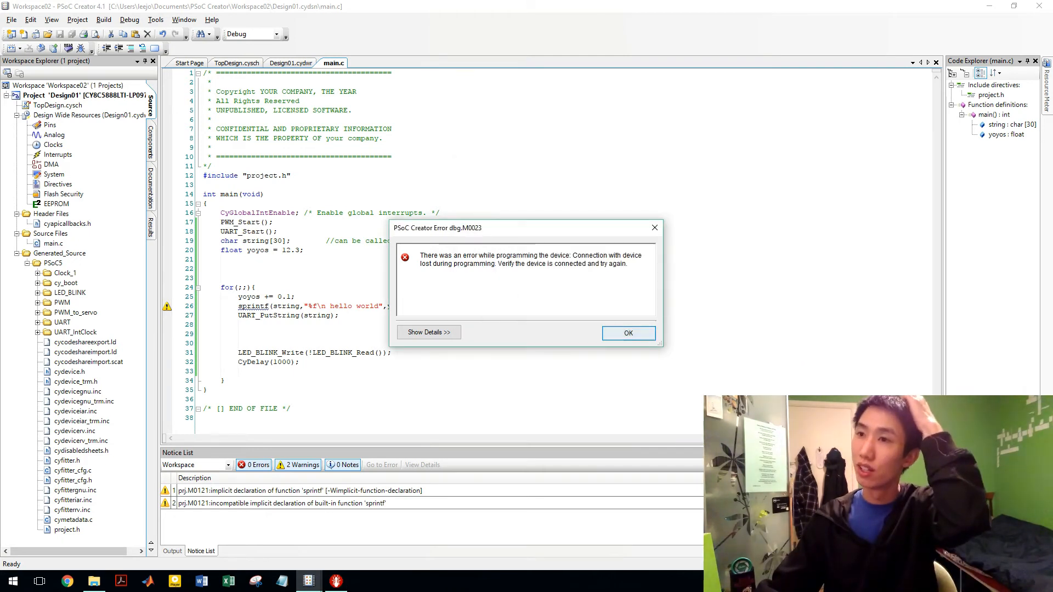
- Dismiss the lost-connection error and program the device again
left_click(628, 333)
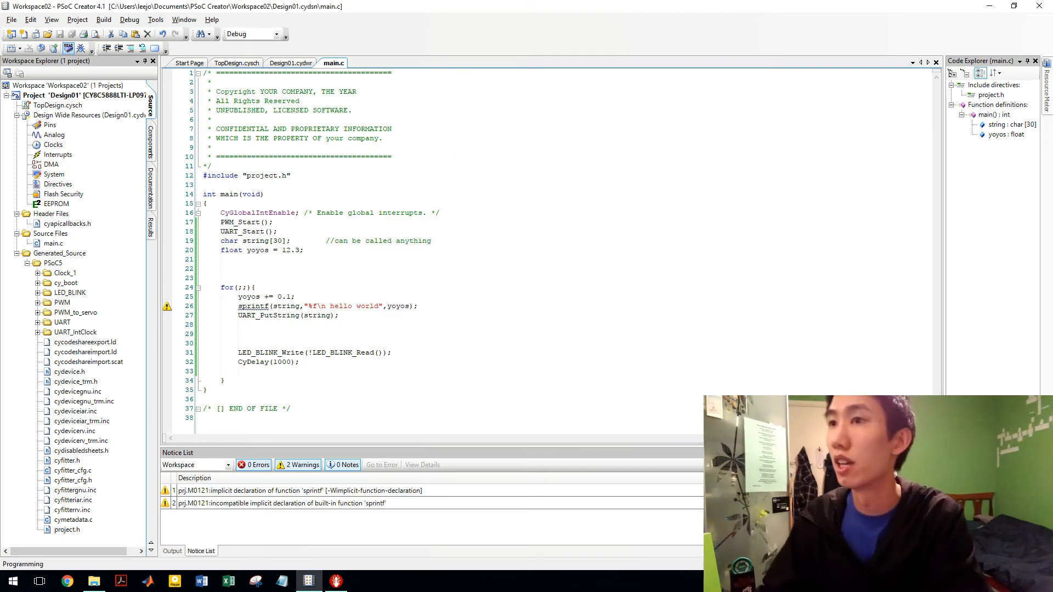
left_click(336, 580)
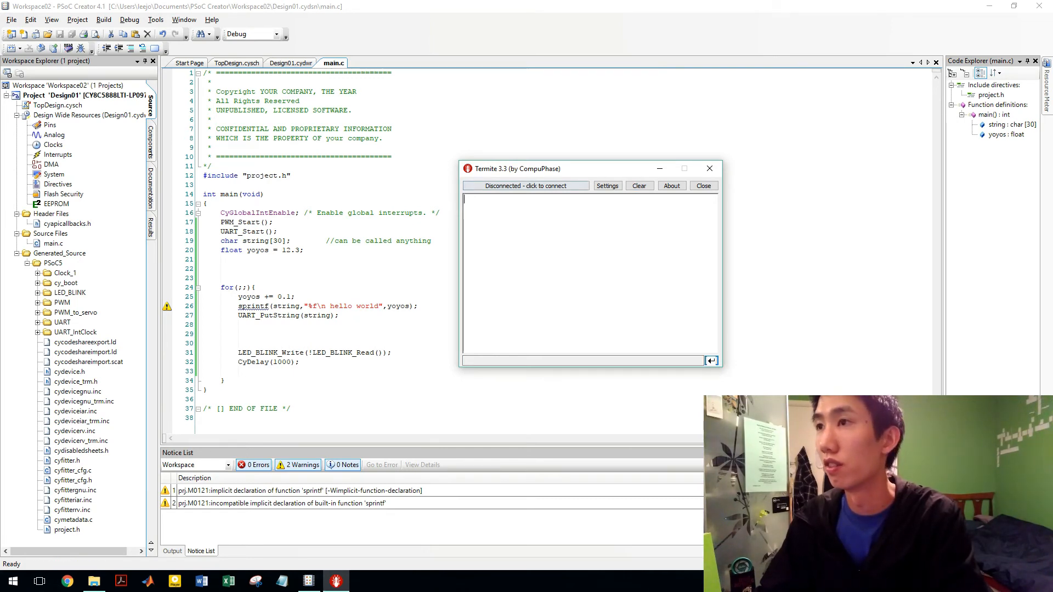
- Put the Termite window away to return to main.c in PSoC Creator
left_click(525, 185)
type("0.3")
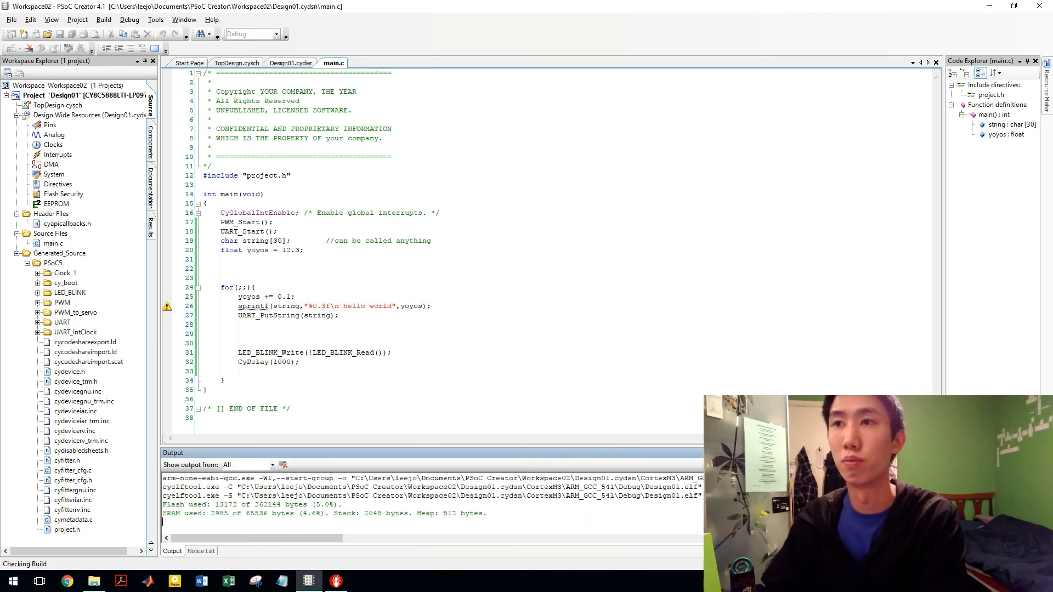
- Flash the device with the %0.3f build of the yoyos sprintf
left_click(201, 550)
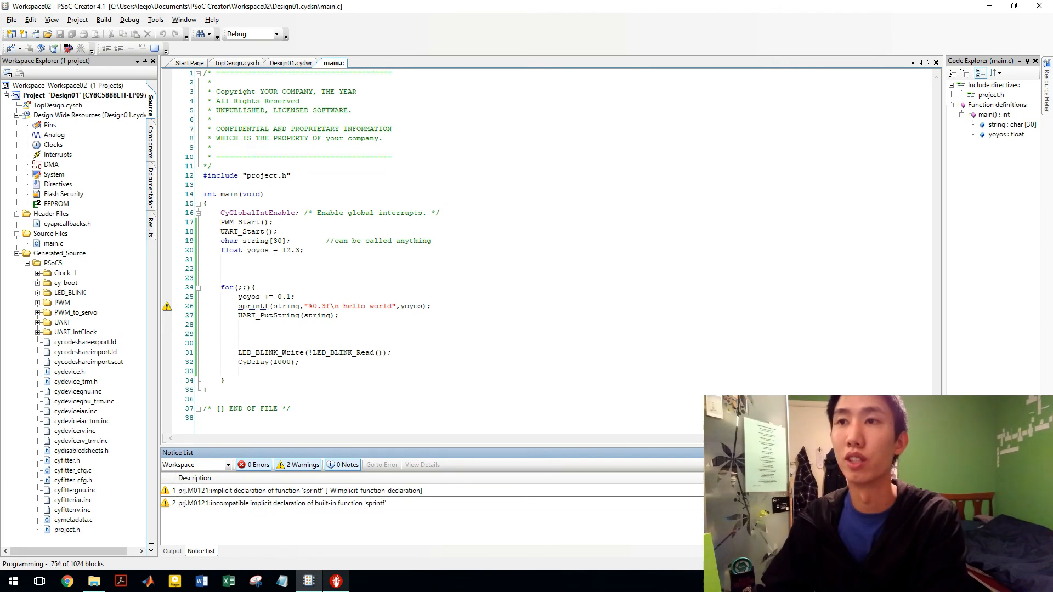